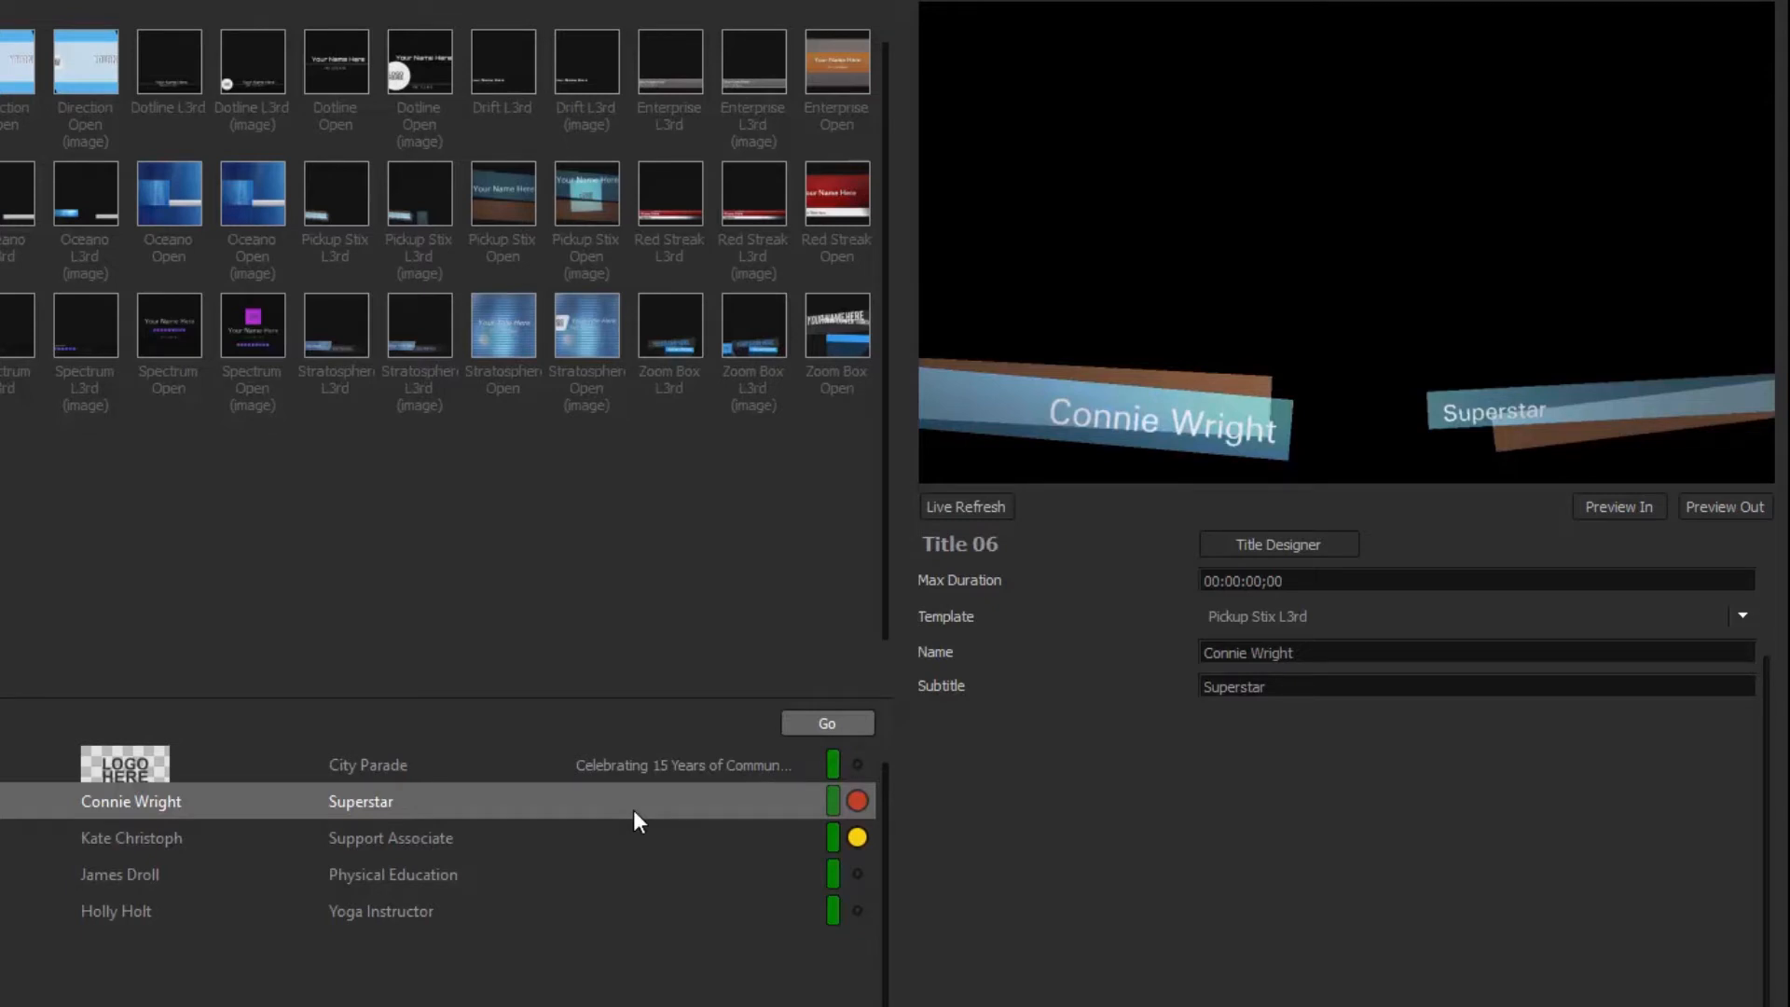
Load the 'Bill Saenz, Computer Science Instructor' lower-third from the play list into the preview.
click(119, 874)
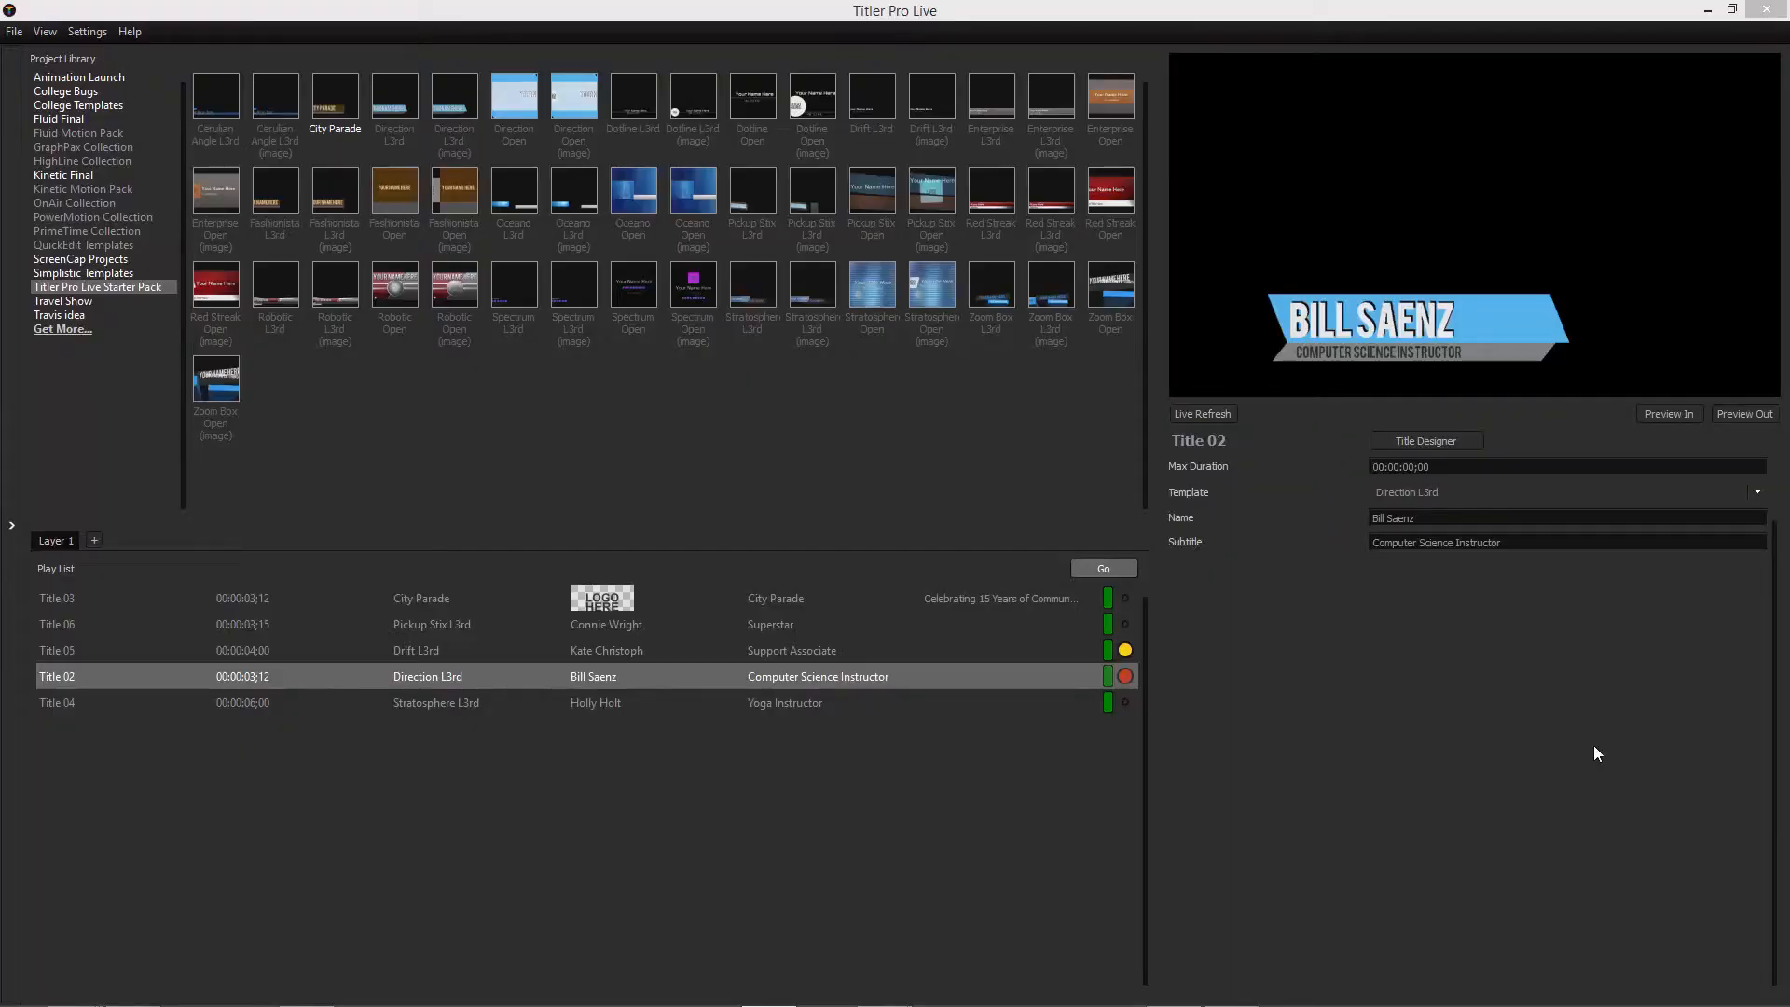
mouse_move(1585, 749)
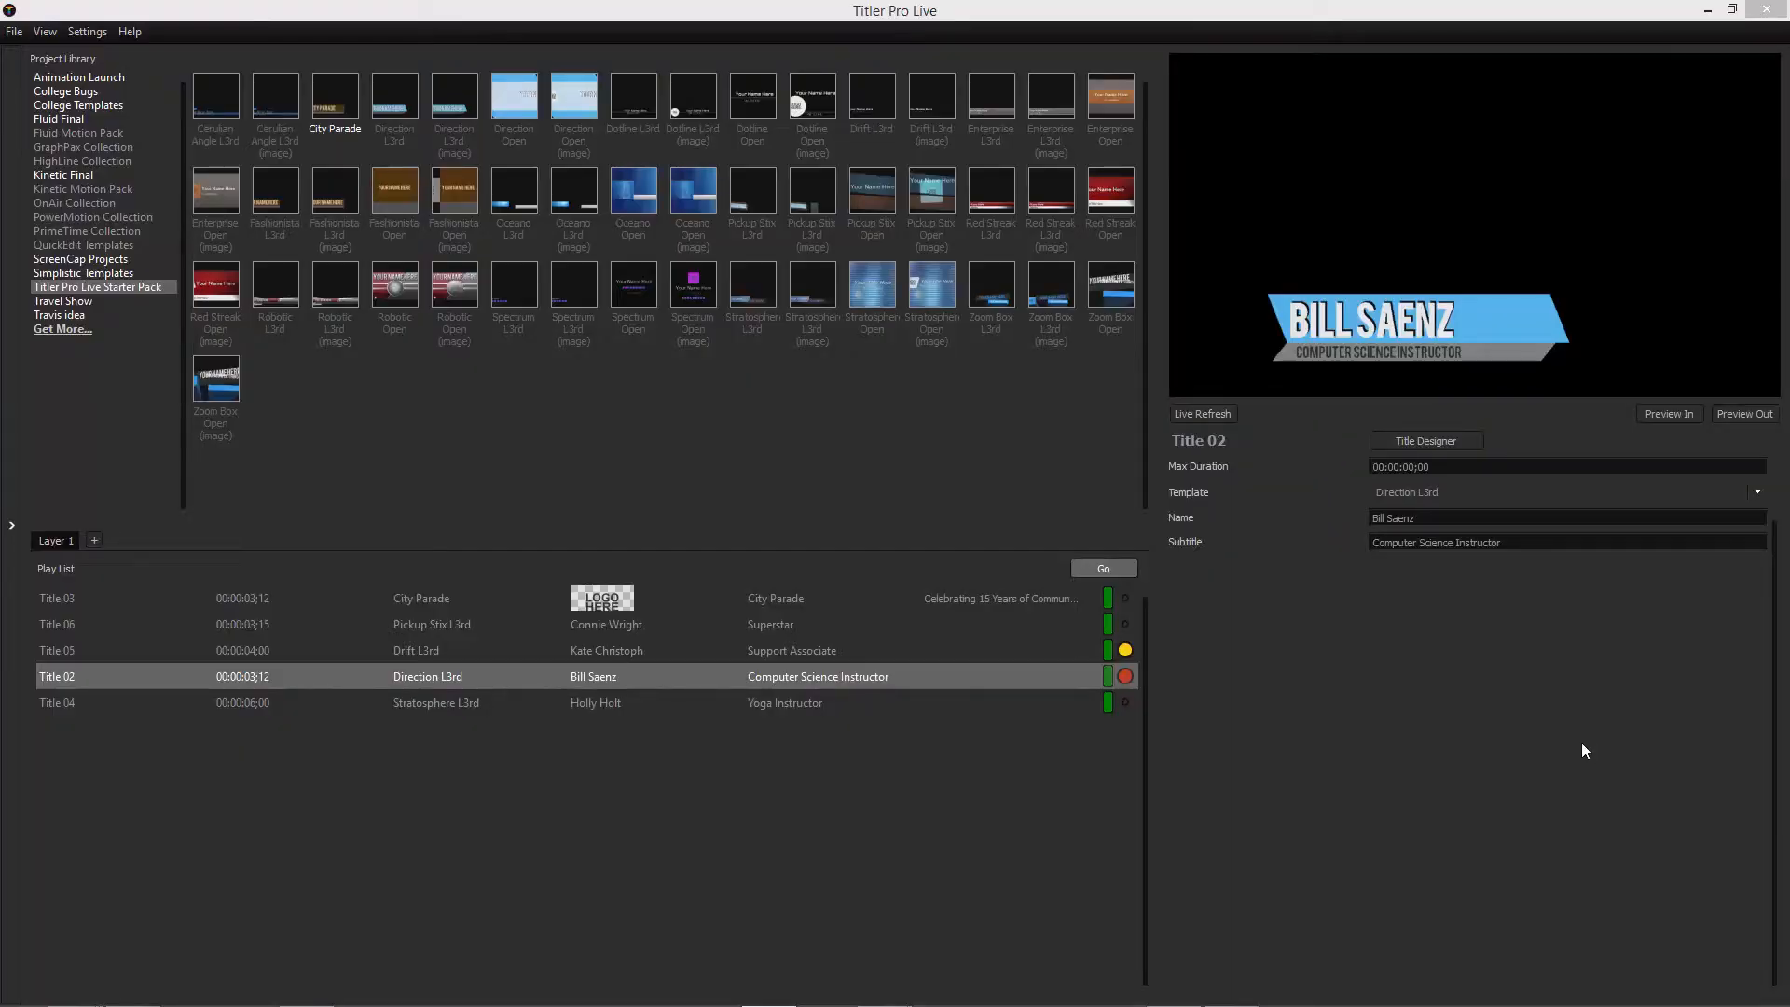
Start a new empty title with a black canvas and blank eight-second timeline via File > New.
click(1424, 440)
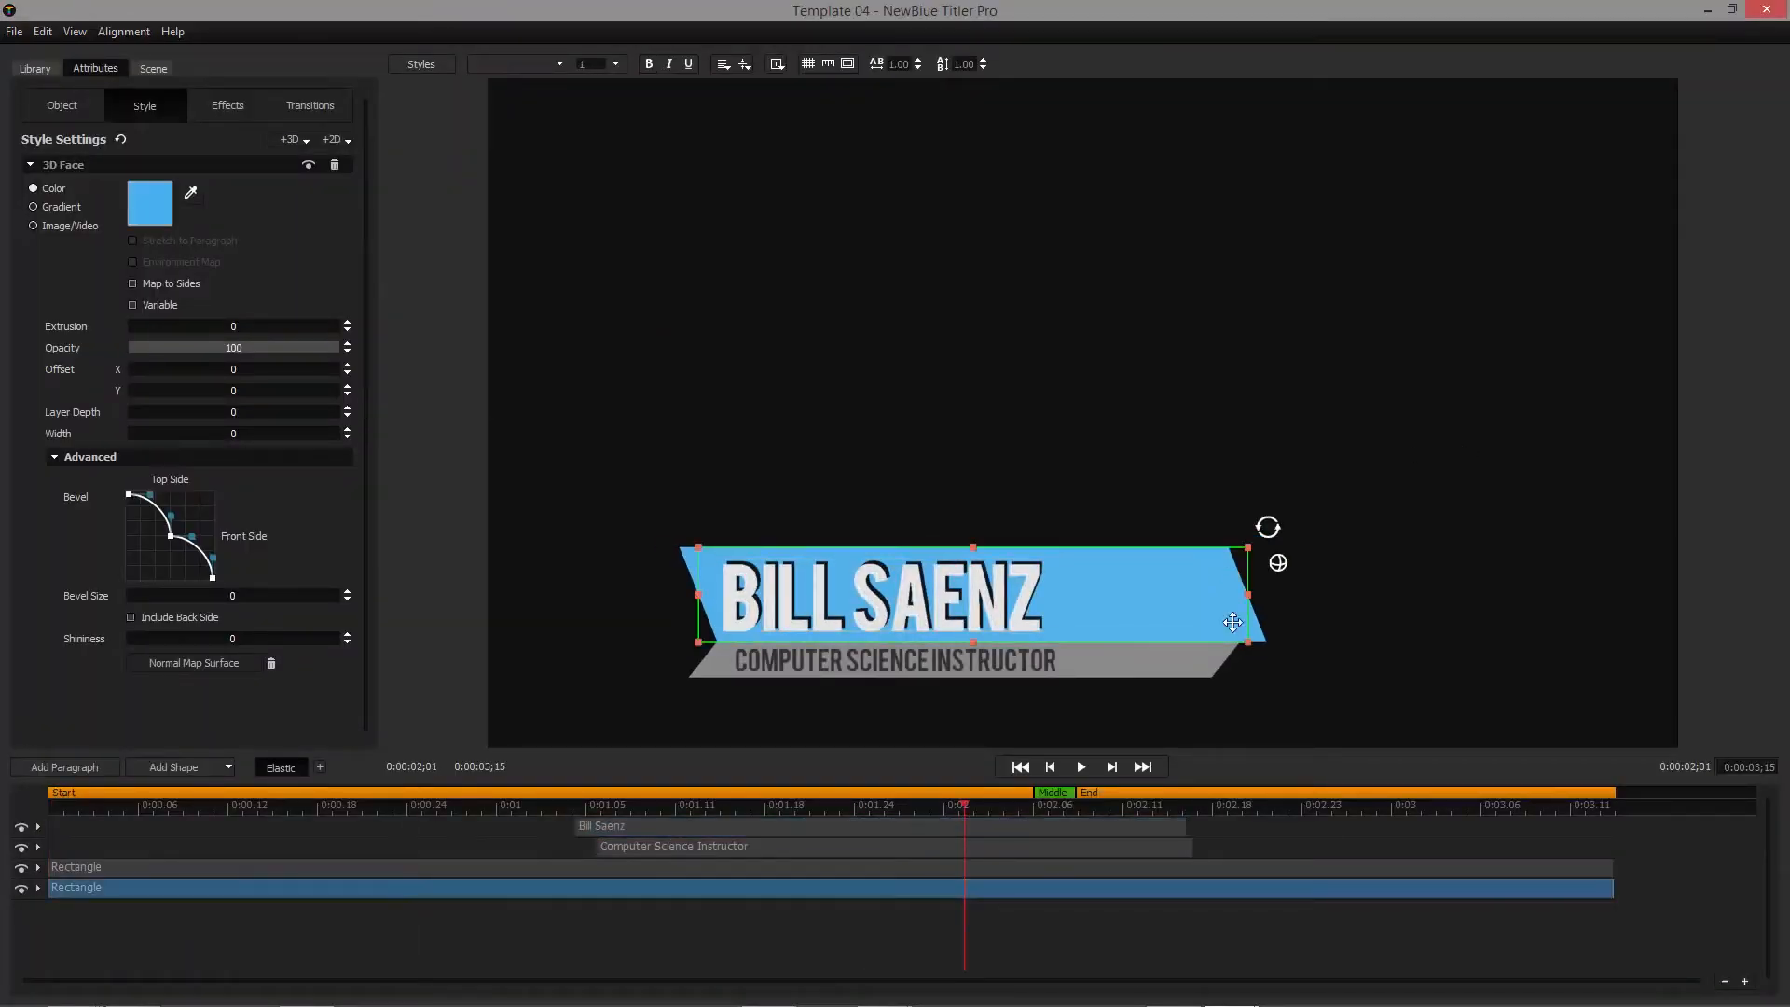
click(149, 203)
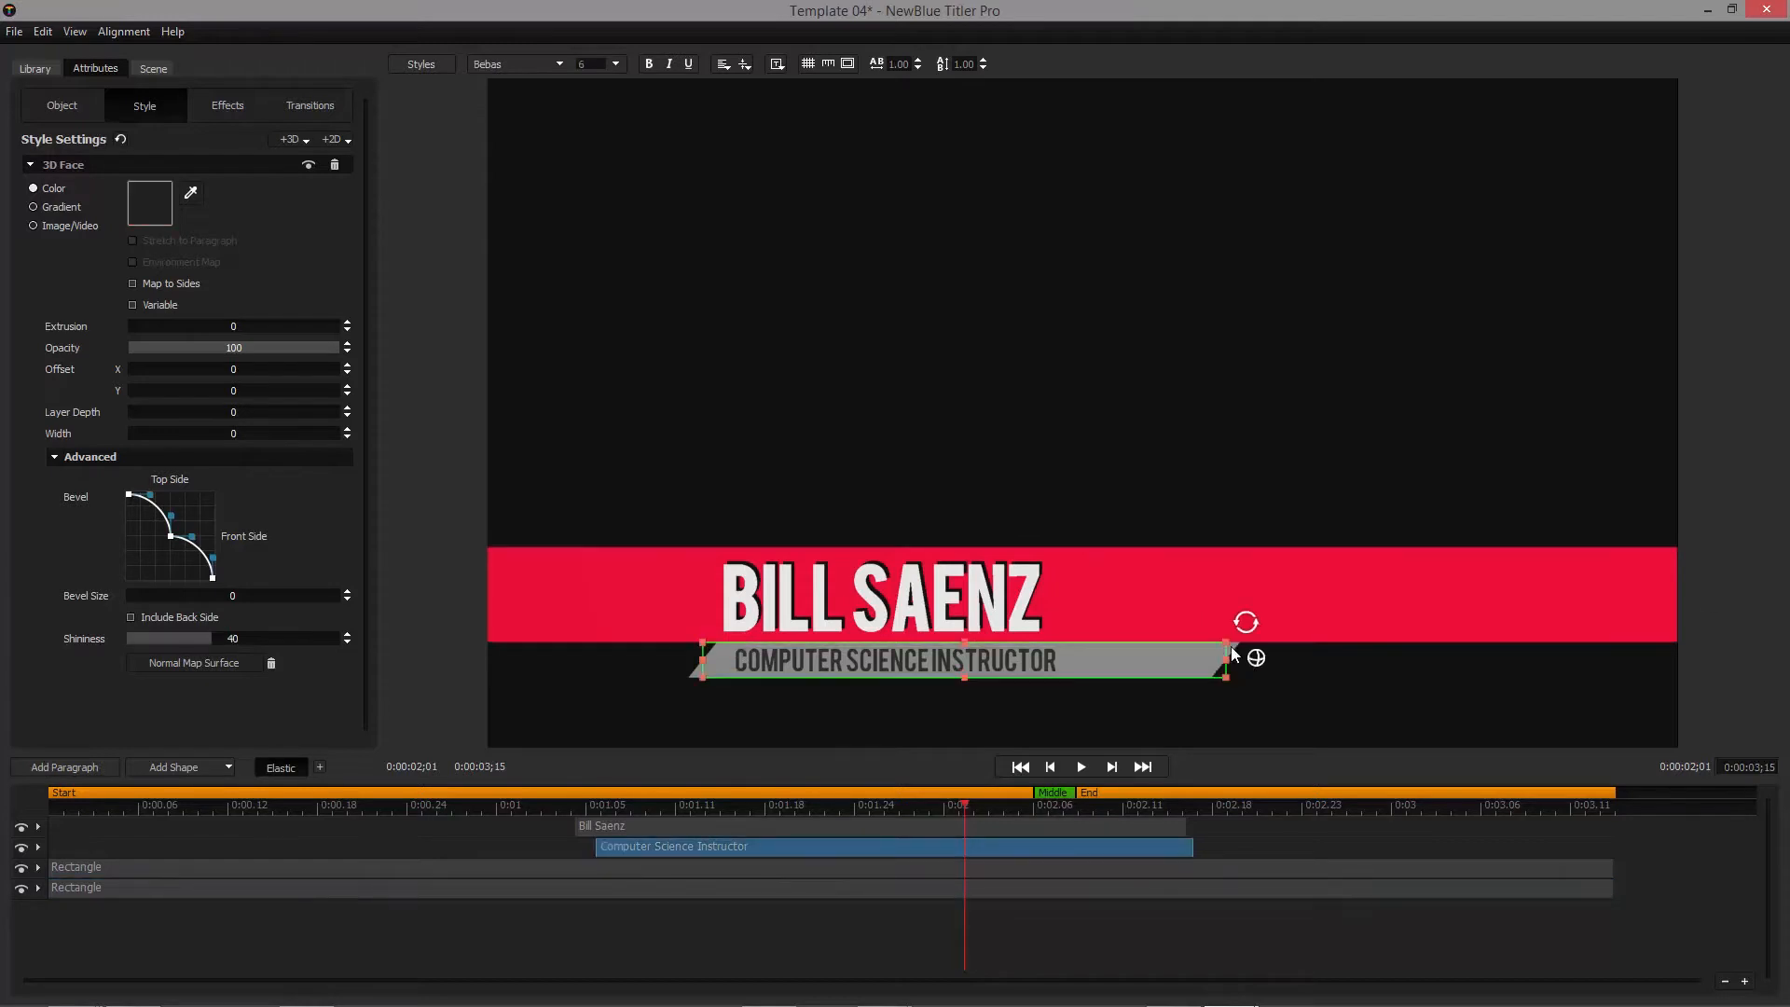
click(77, 867)
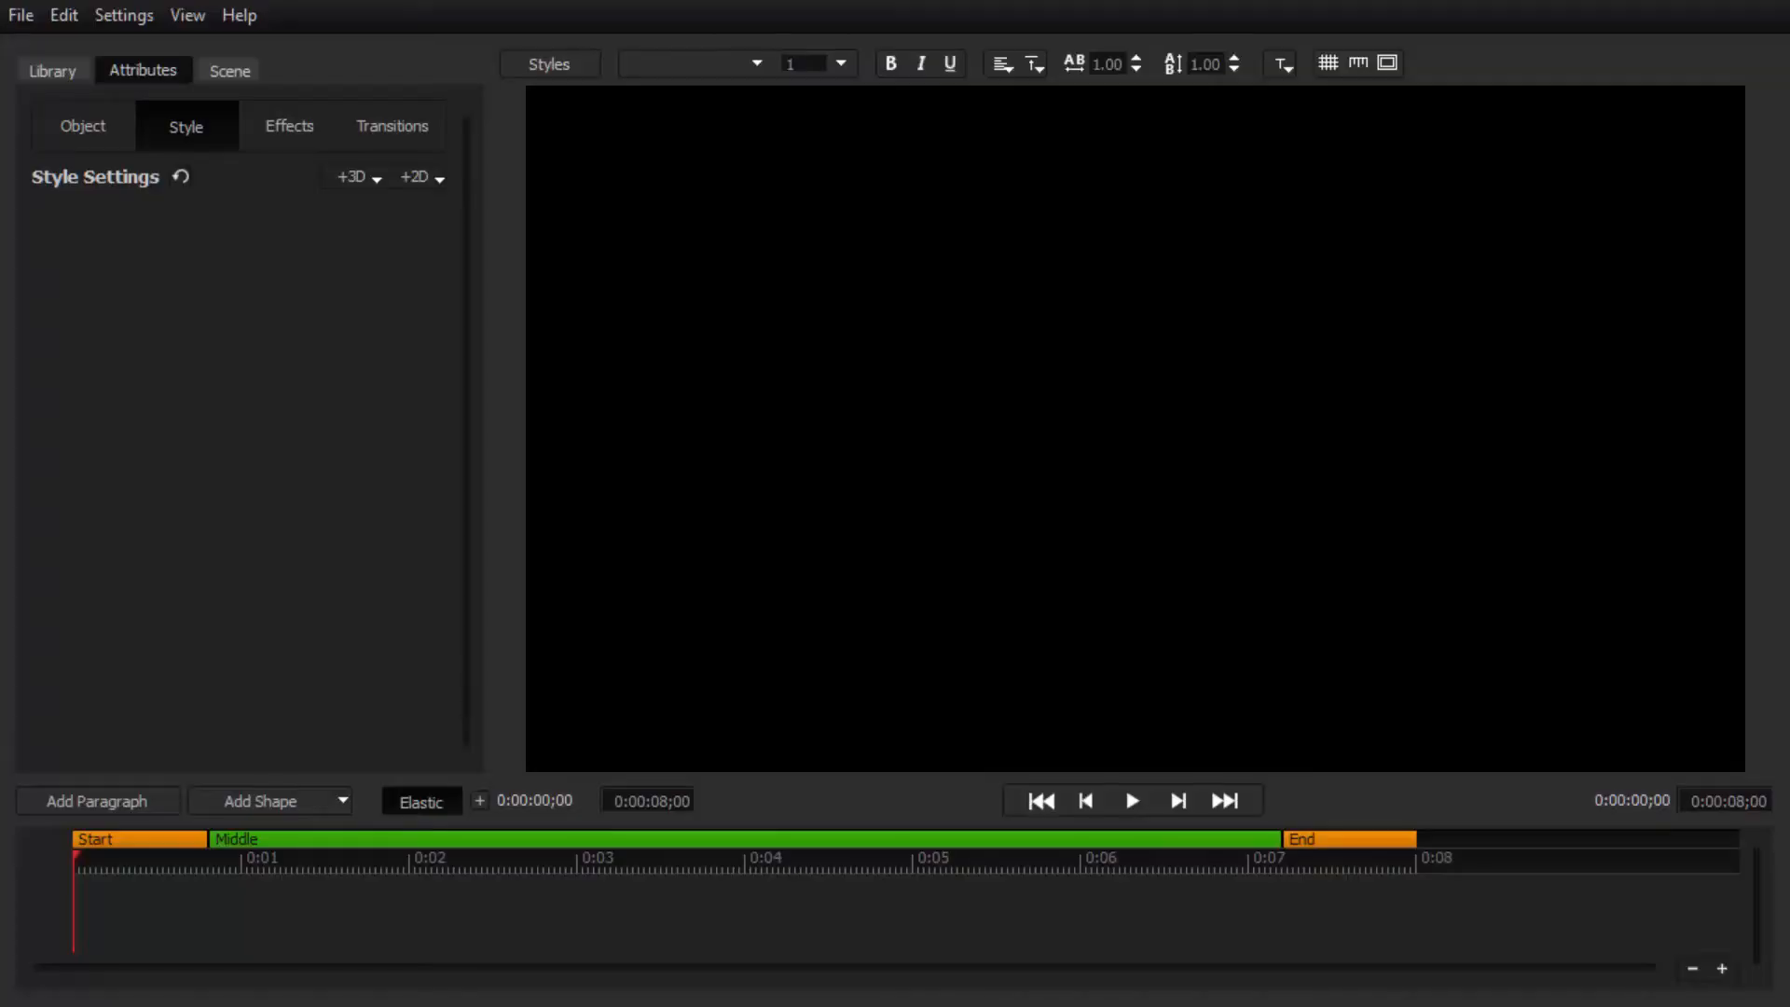
click(19, 15)
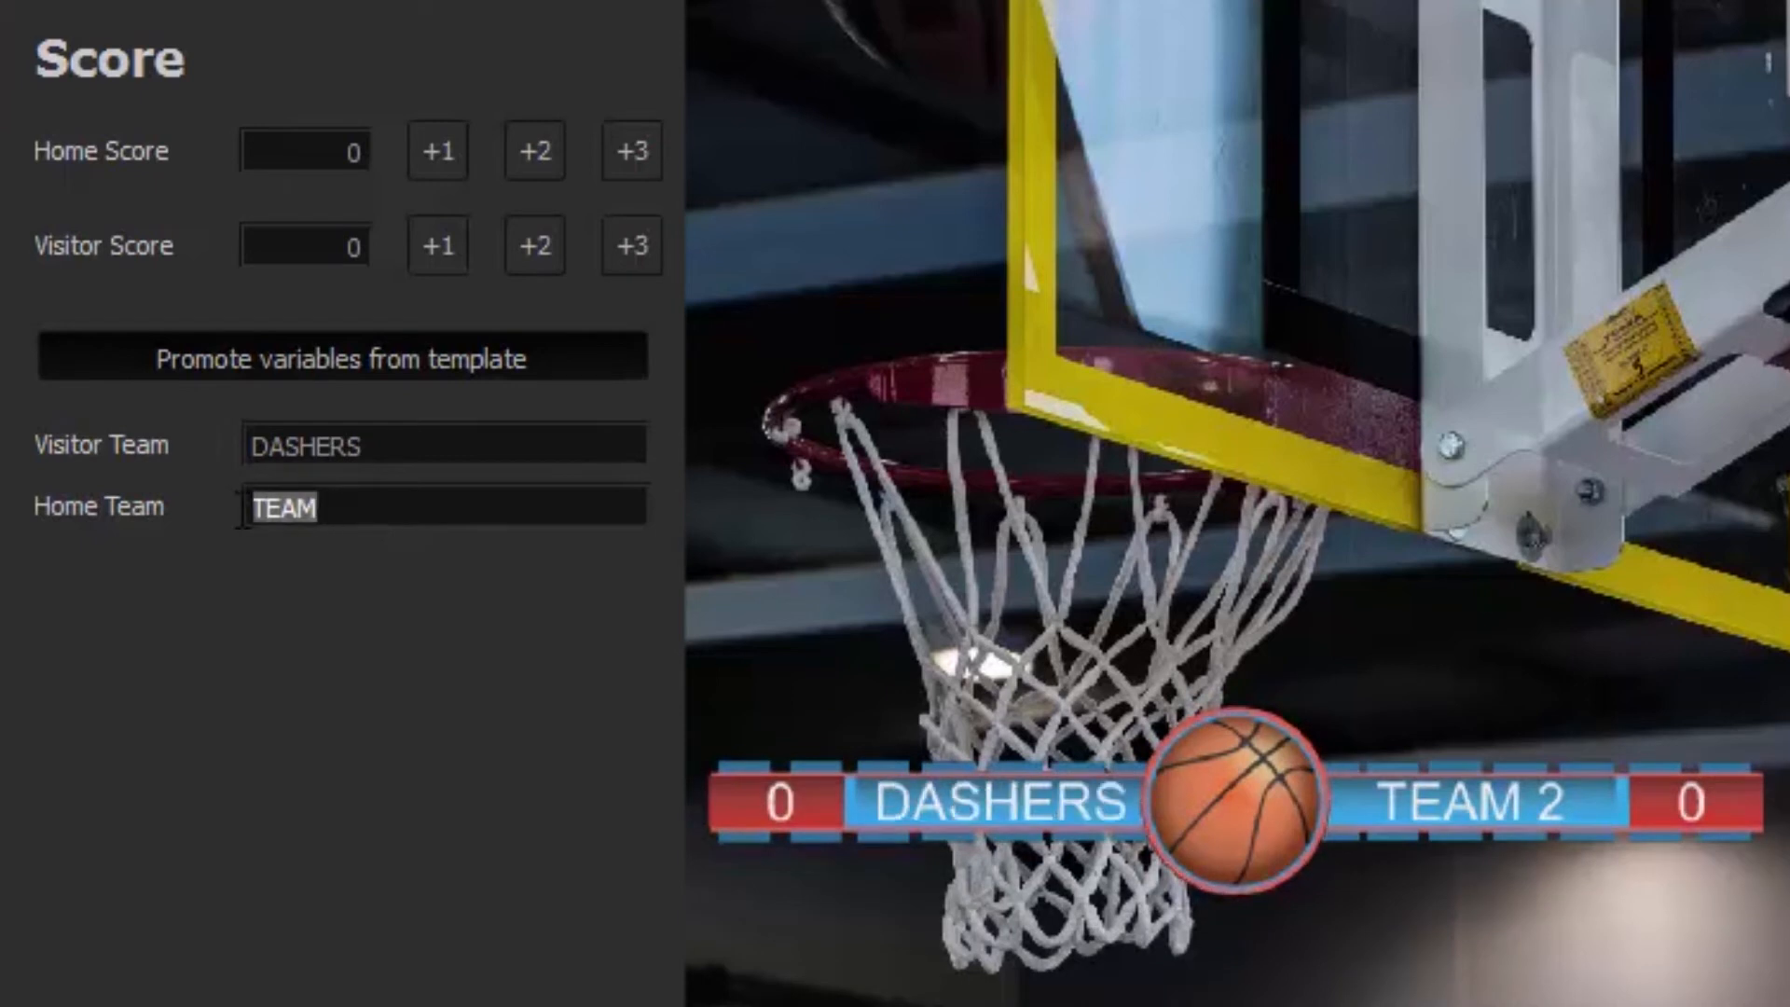
Rename the home team to WARRIORS and bump its score so the board reads DASHERS 0, WARRIORS 2.
text(WARRIORS)
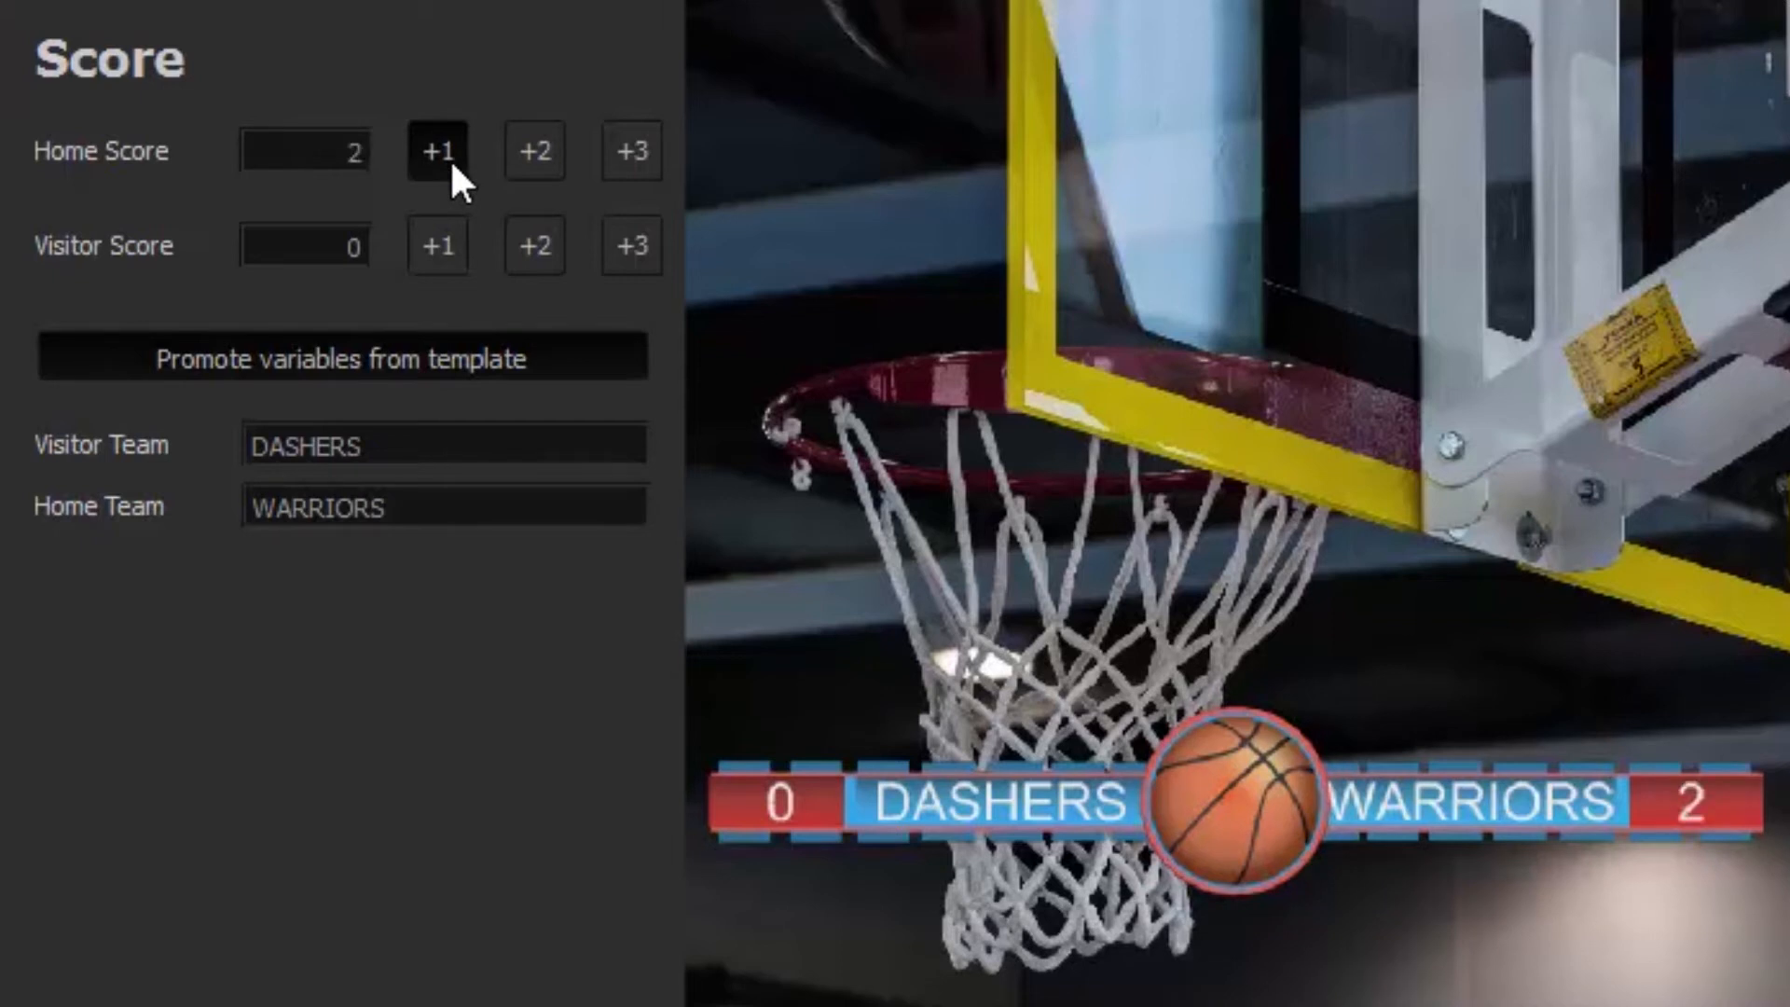
click(632, 246)
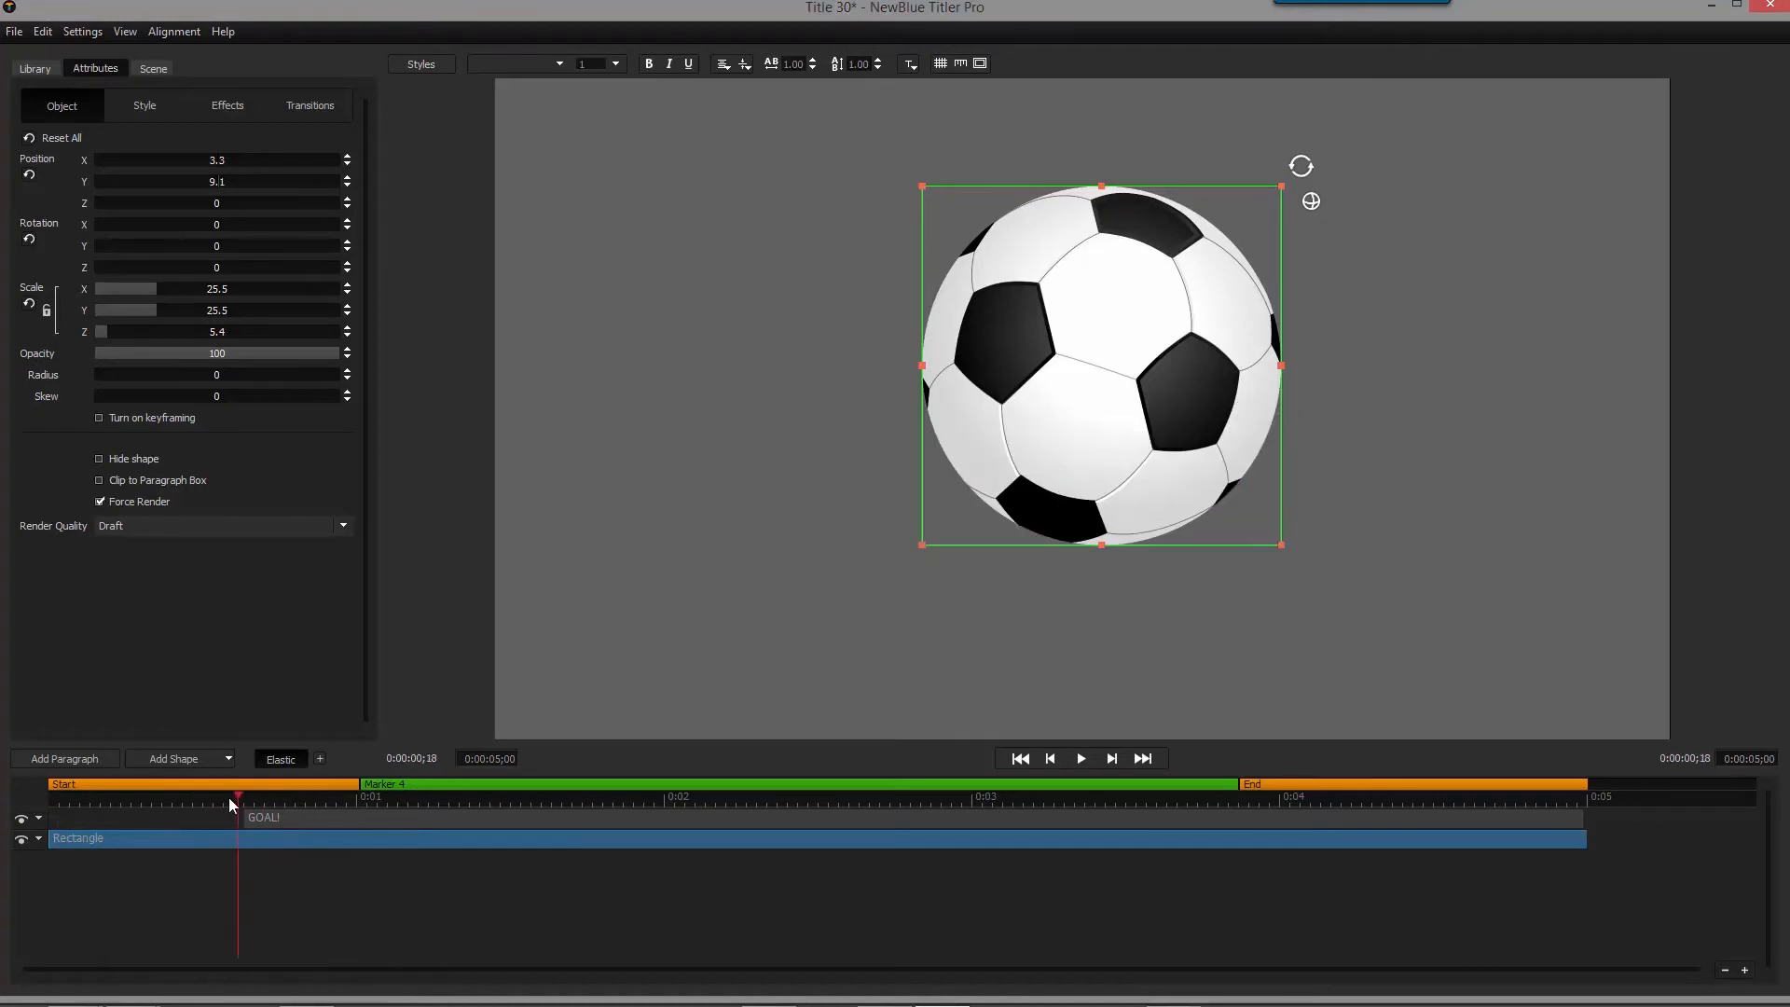
Add a yellow GOAL! paragraph over the soccer ball and apply the Bubble Up transition to it.
click(33, 67)
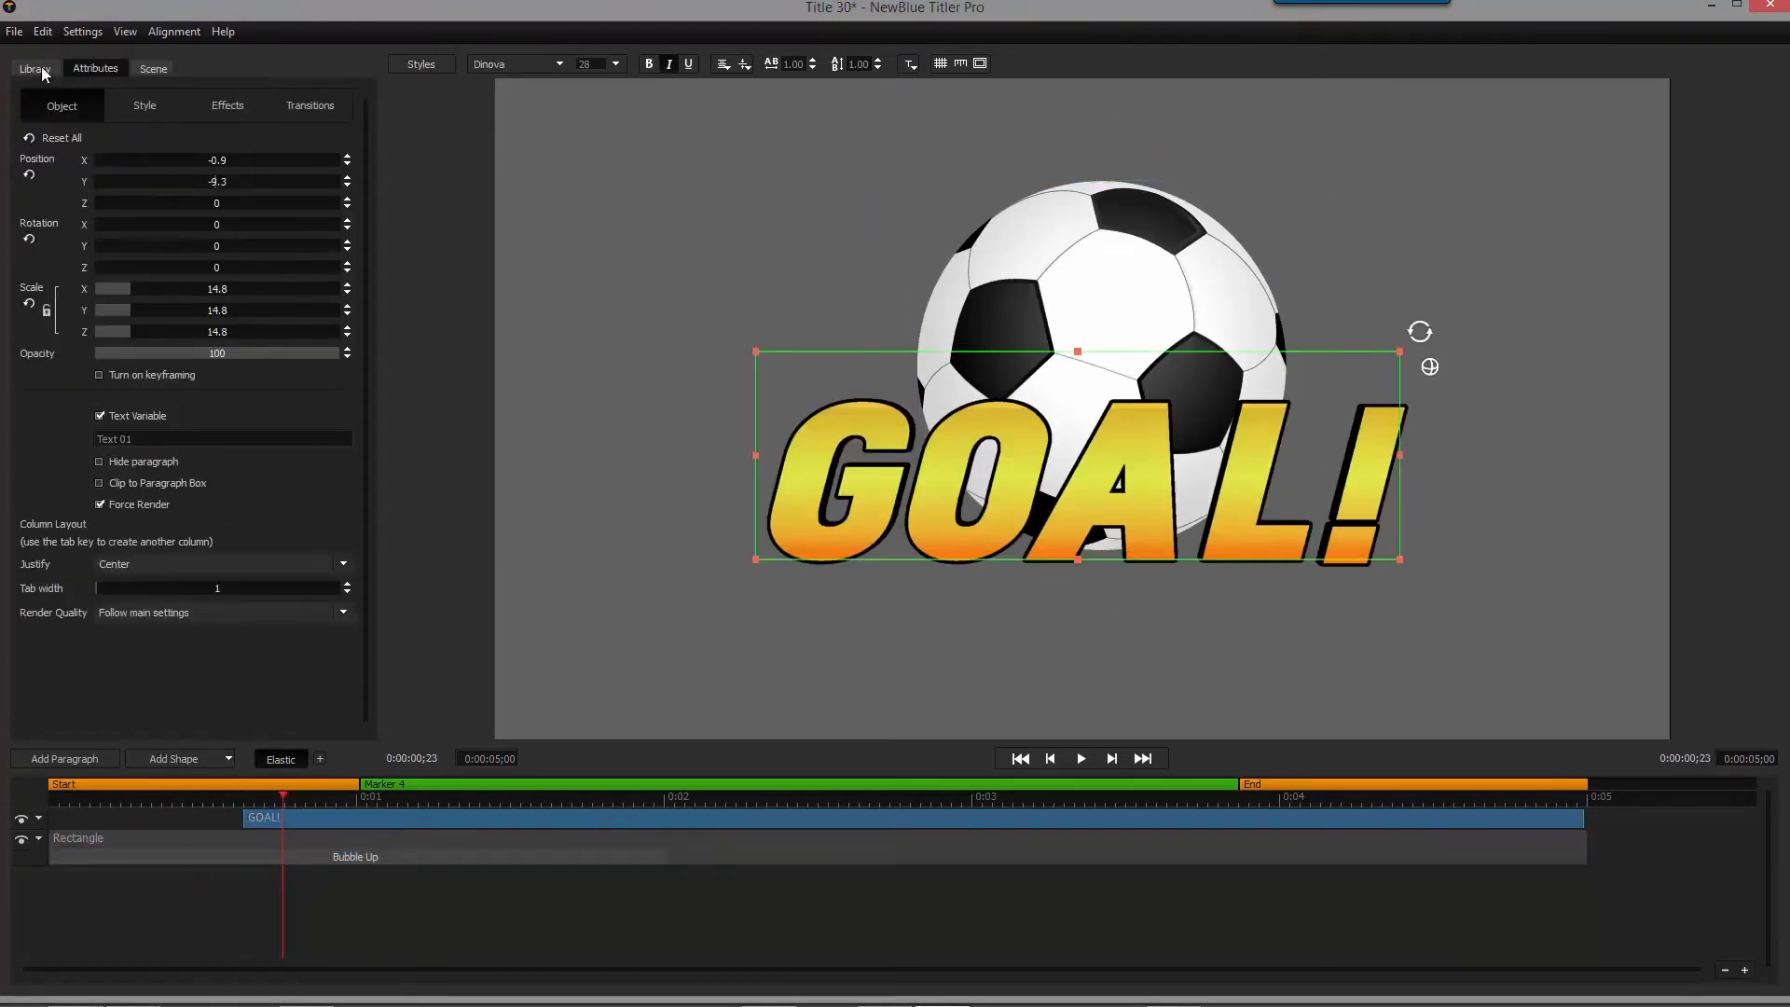
click(309, 104)
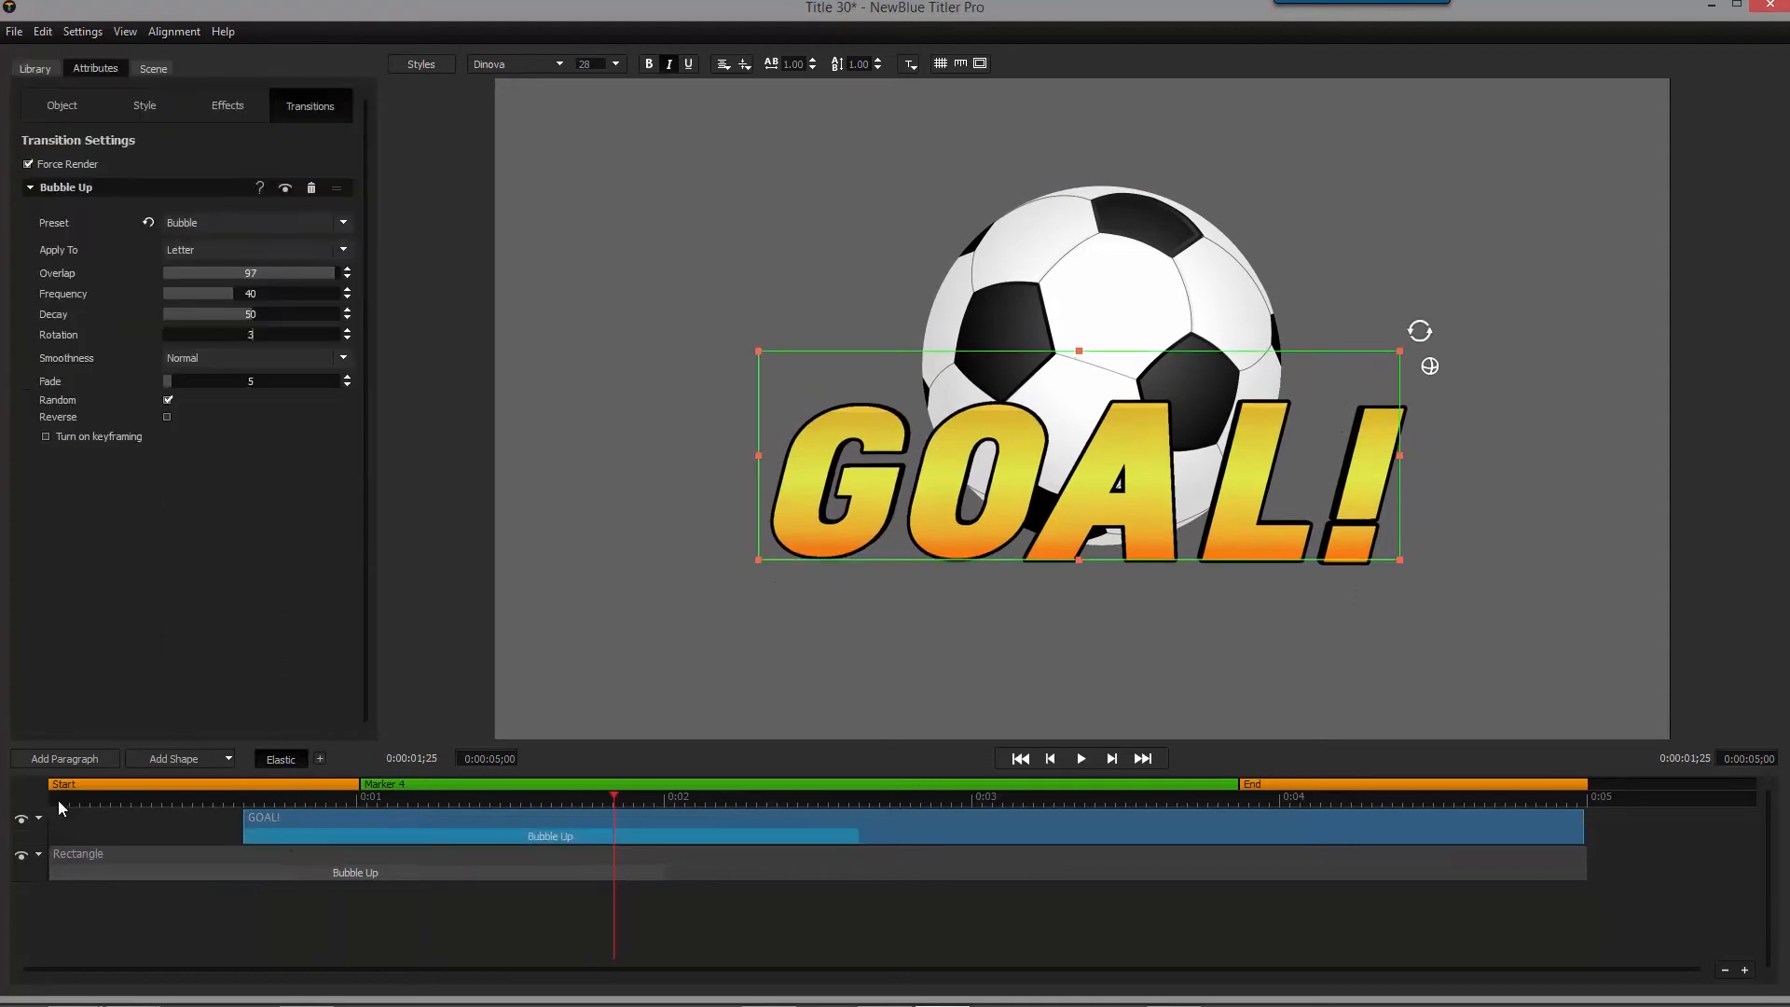
click(1078, 757)
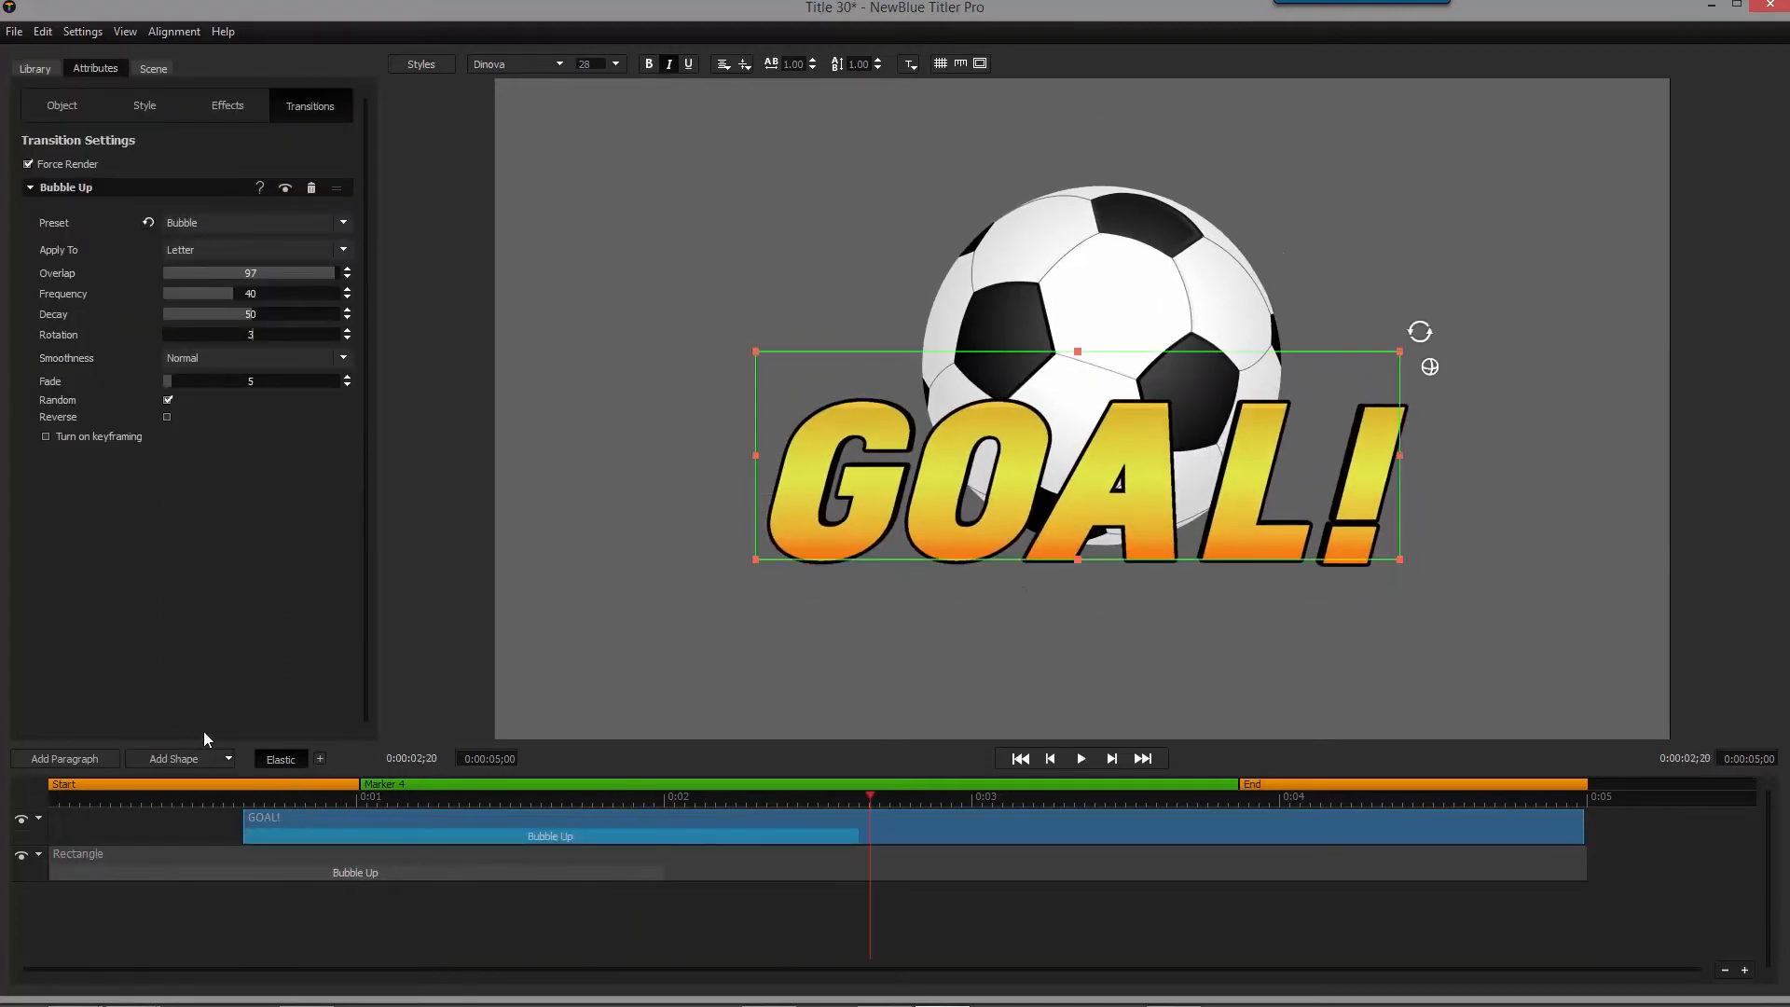